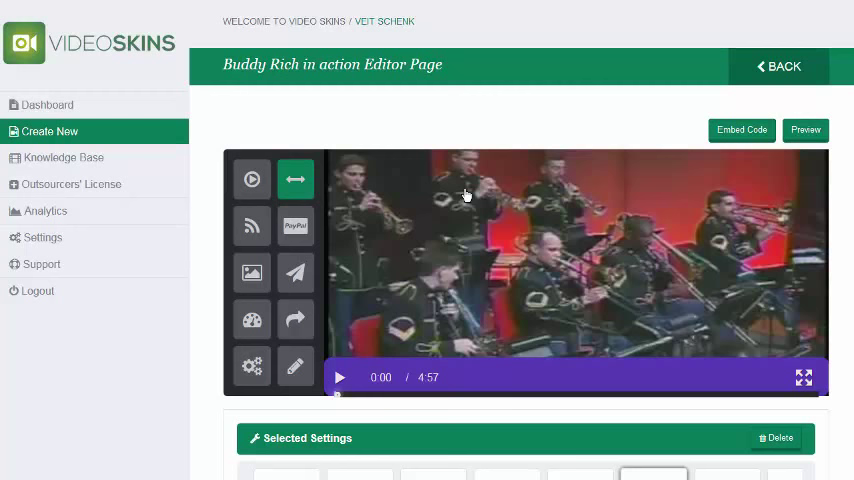
pyautogui.moveTo(514, 250)
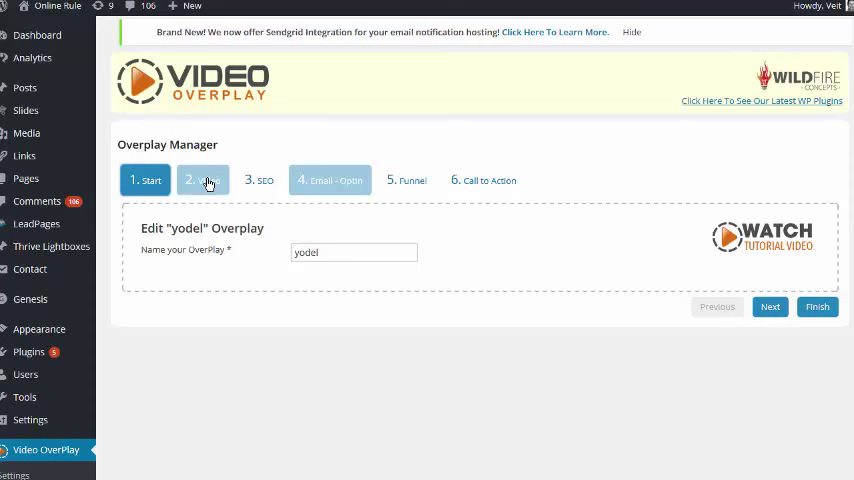
# Show the yodel overlay's Video Configuration with its YouTube URL, size and autoplay settings
pyautogui.click(352, 252)
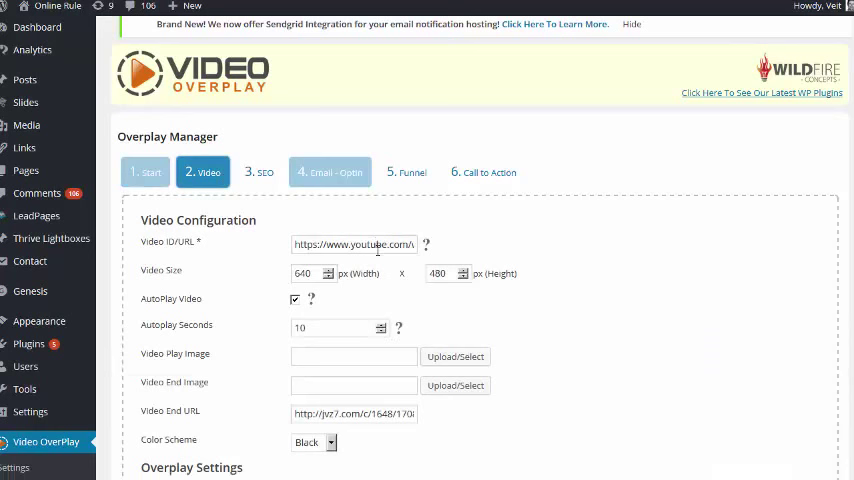
pyautogui.scroll(-3)
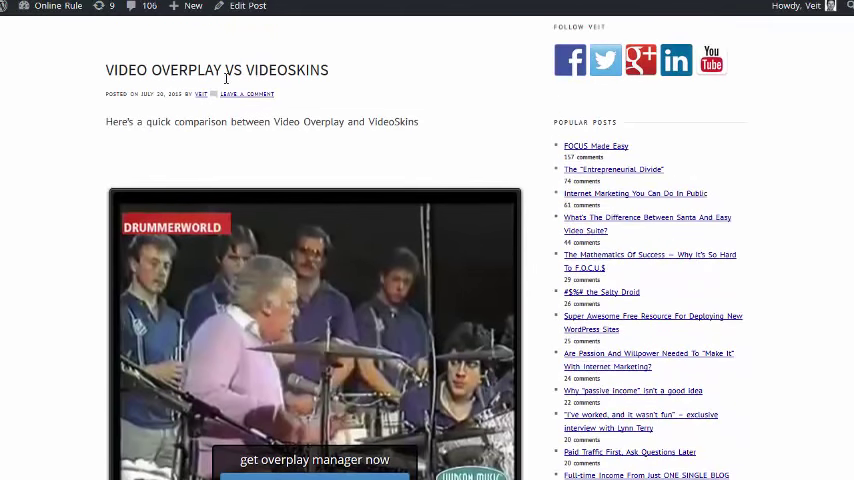
# View the published post's embedded video with its 'Click Here' overlay button
pyautogui.scroll(-3)
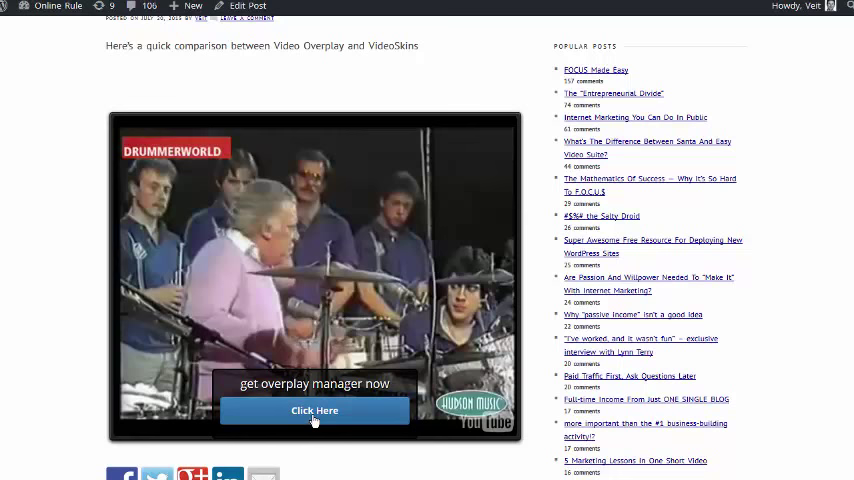
pyautogui.moveTo(314, 410)
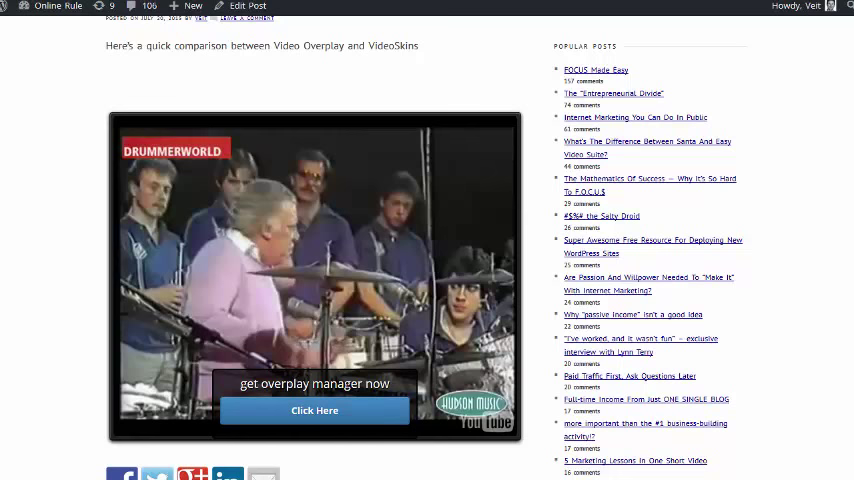
pyautogui.click(314, 410)
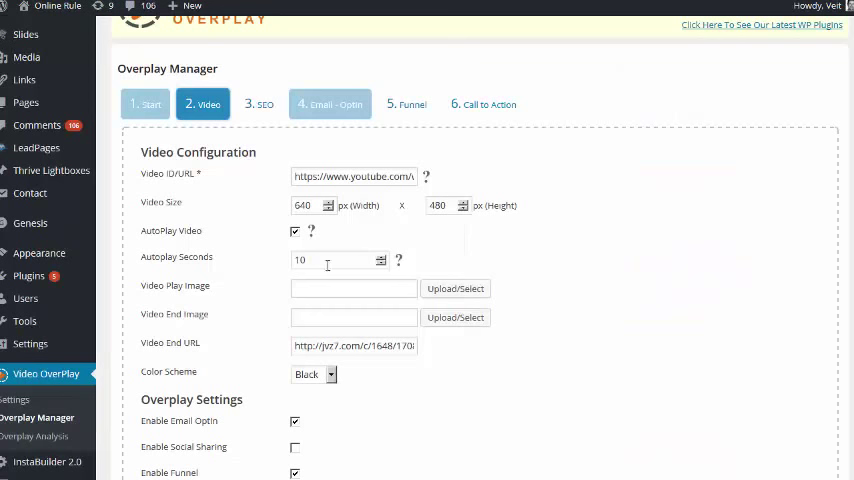
pyautogui.moveTo(312, 260)
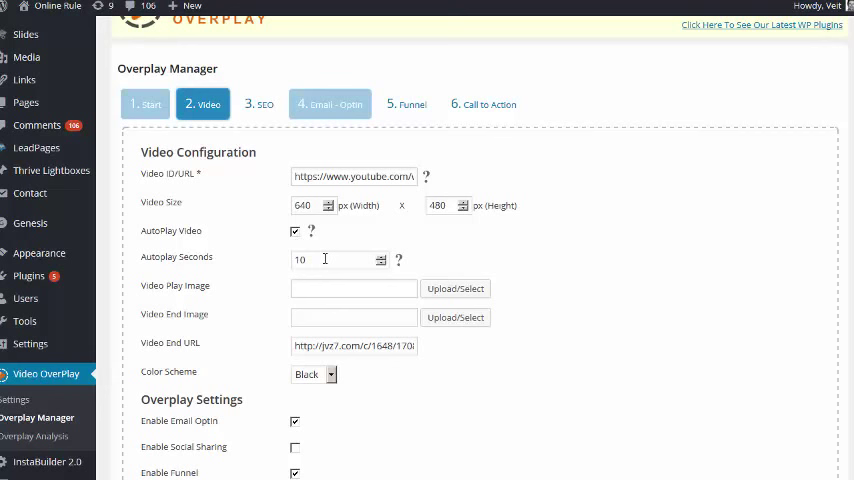
pyautogui.click(380, 256)
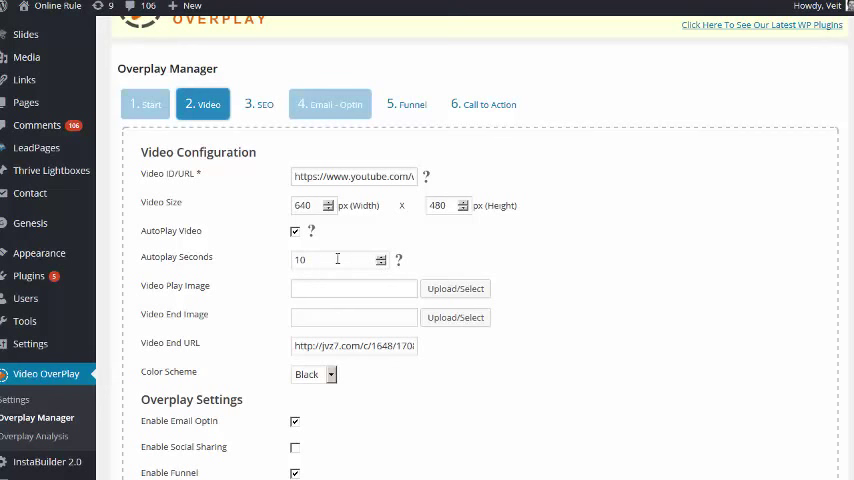
pyautogui.scroll(-3)
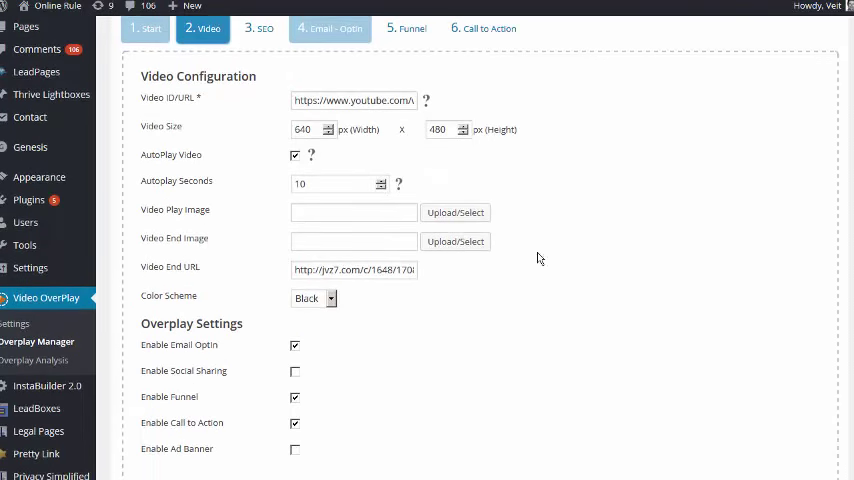
pyautogui.moveTo(454, 278)
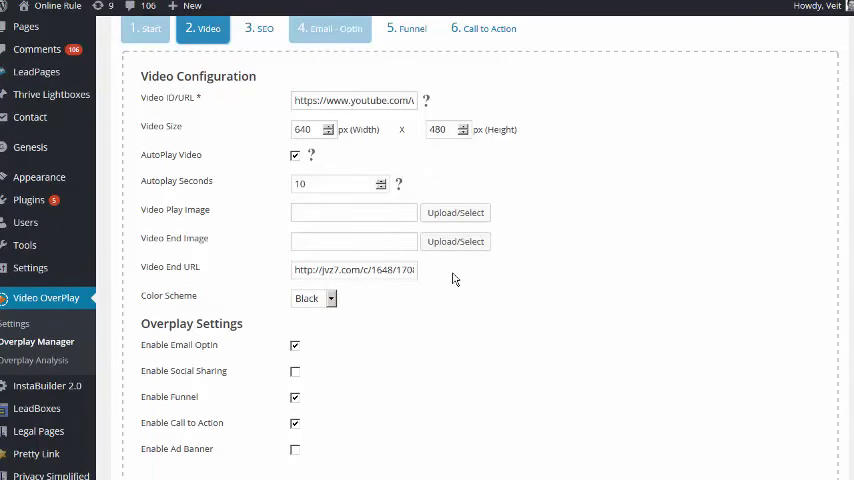
pyautogui.scroll(-3)
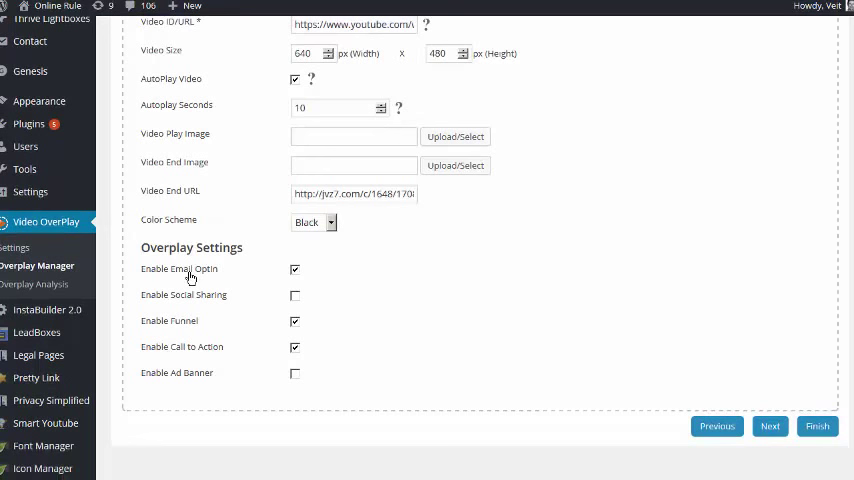
pyautogui.scroll(3)
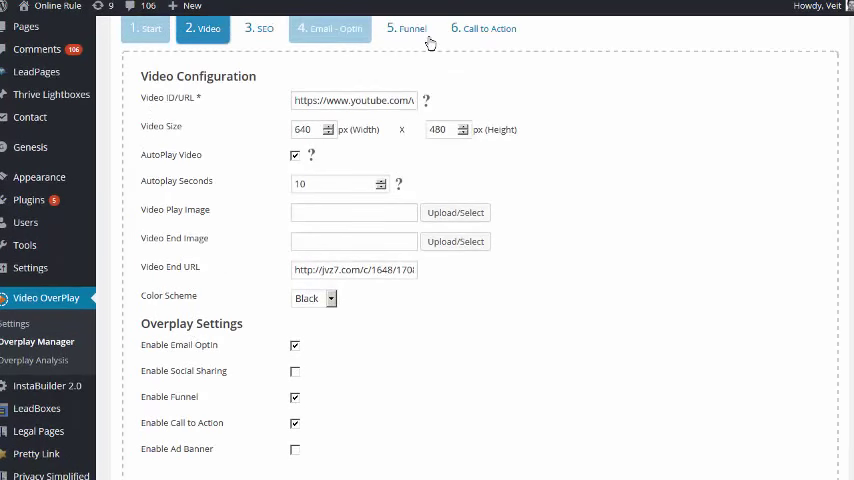
pyautogui.moveTo(488, 30)
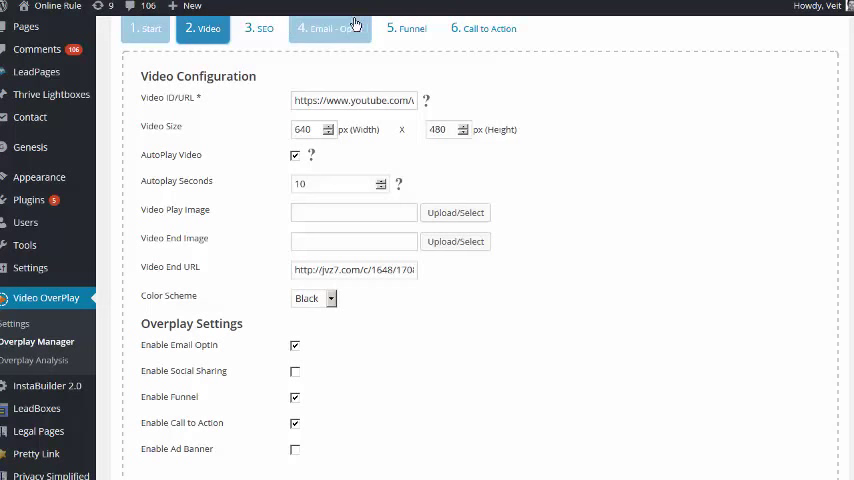
# Leave Email Optin, Funnel and Call to Action ticked and Ad Banner unticked in Overlay Settings
pyautogui.click(296, 344)
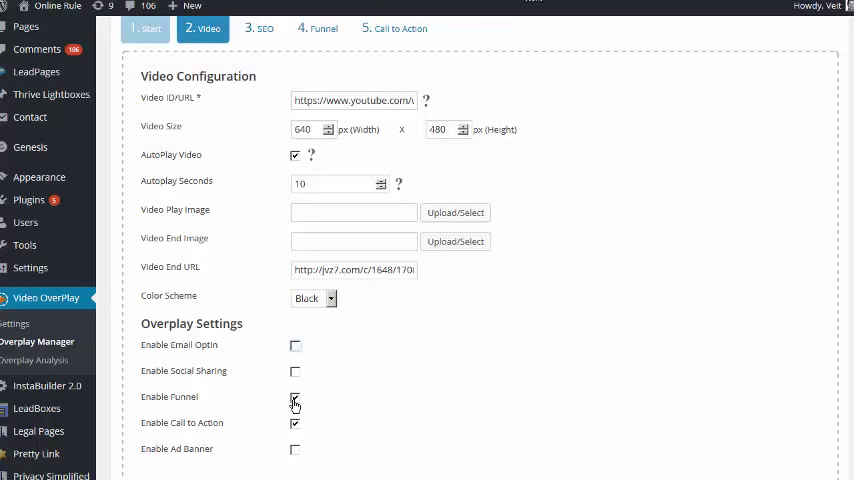
pyautogui.click(296, 398)
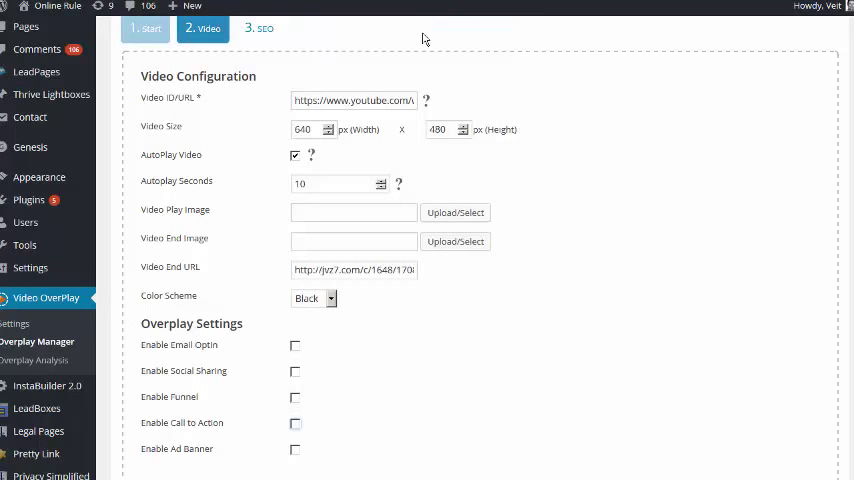
pyautogui.moveTo(308, 360)
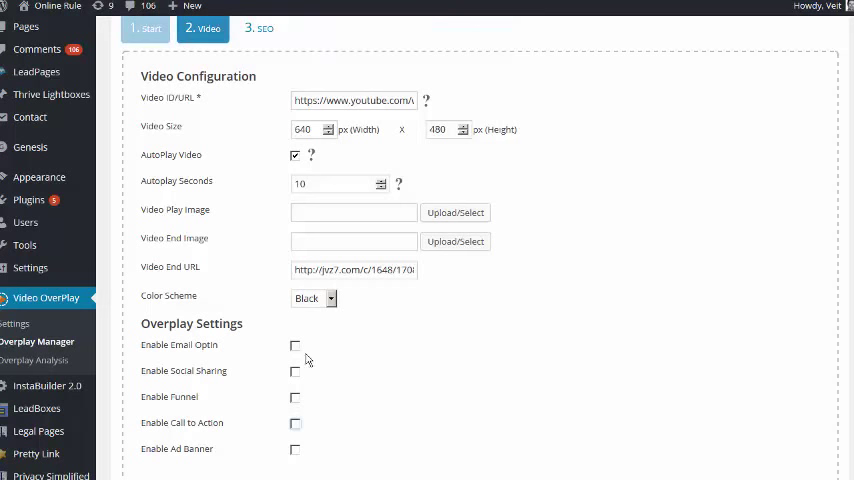
pyautogui.click(296, 344)
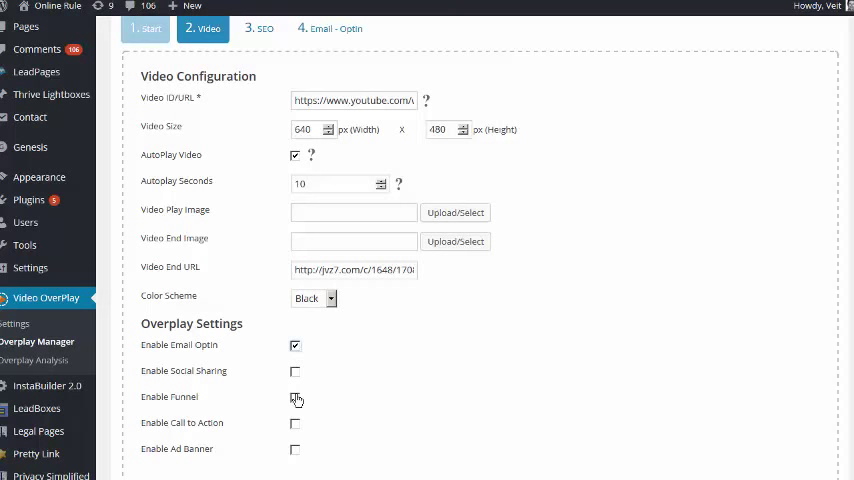
pyautogui.click(296, 396)
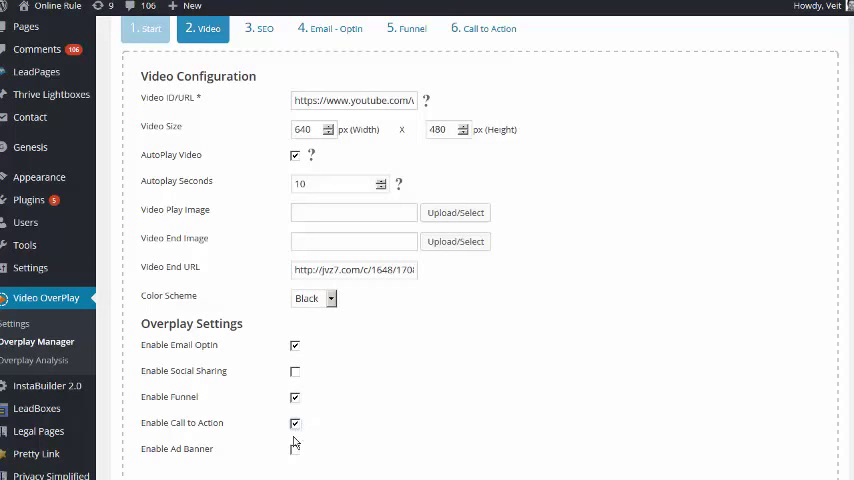
pyautogui.click(296, 448)
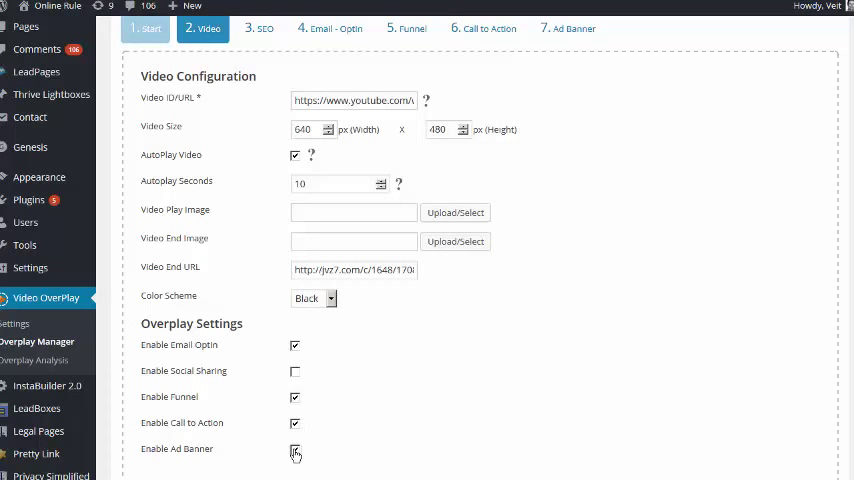
pyautogui.click(296, 448)
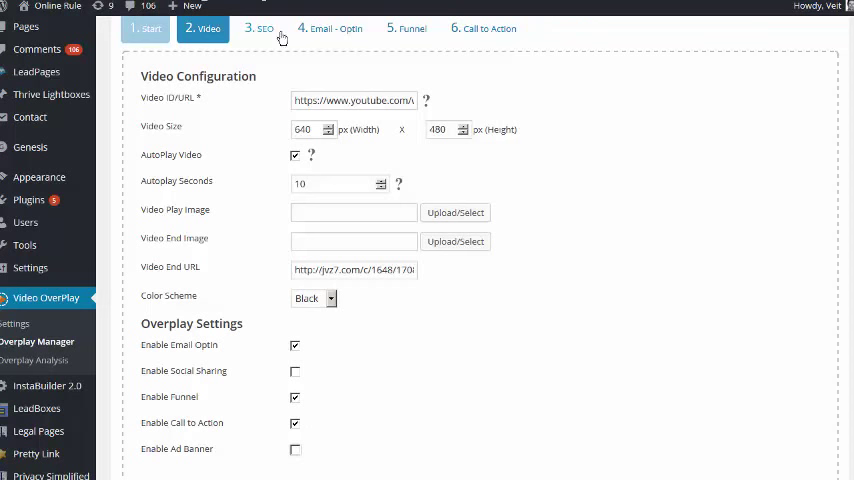
pyautogui.click(330, 28)
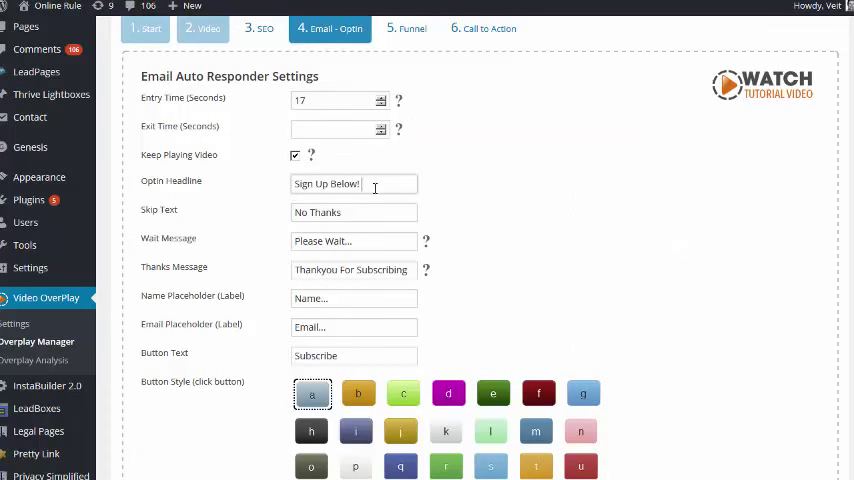
# Review the Email-Optin step's email service options for the yodel overlay
pyautogui.write('Do')
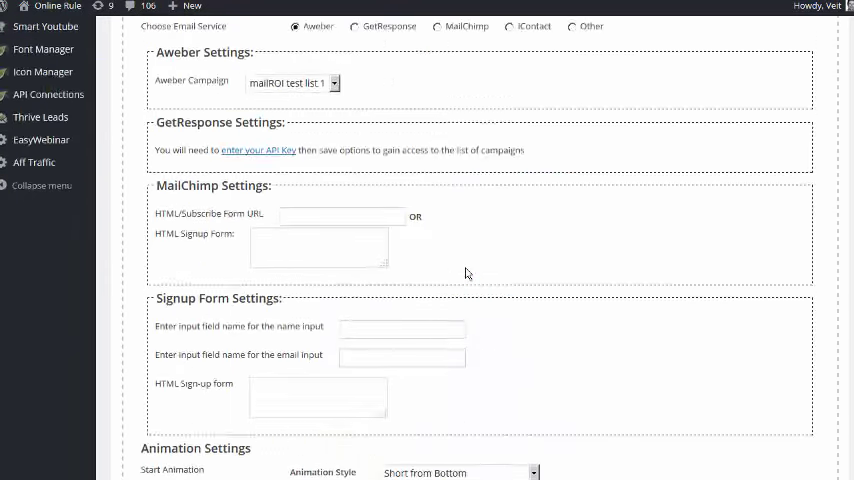
pyautogui.scroll(3)
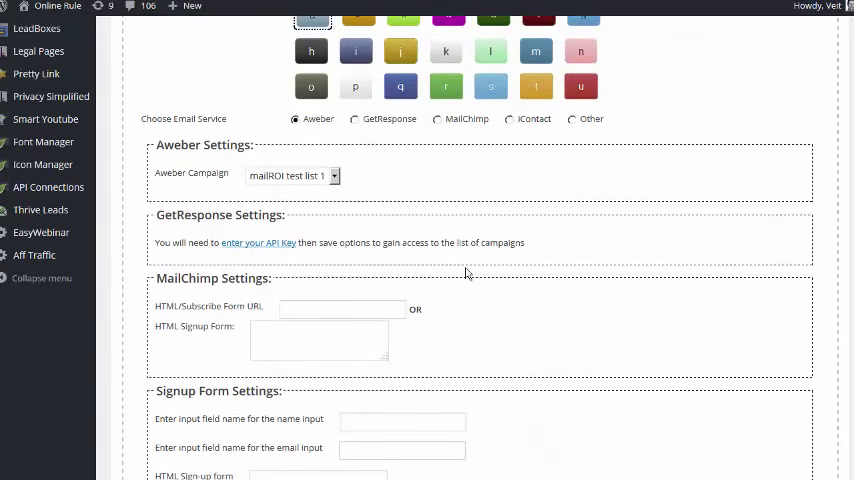
pyautogui.scroll(3)
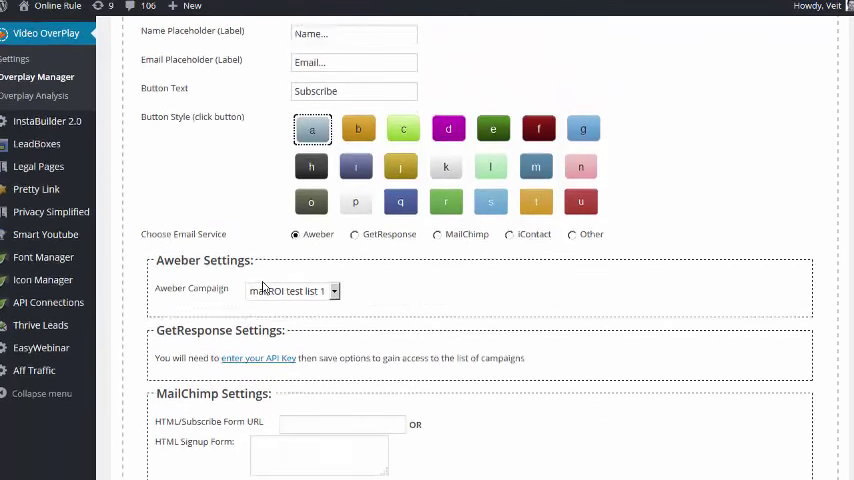
pyautogui.scroll(-3)
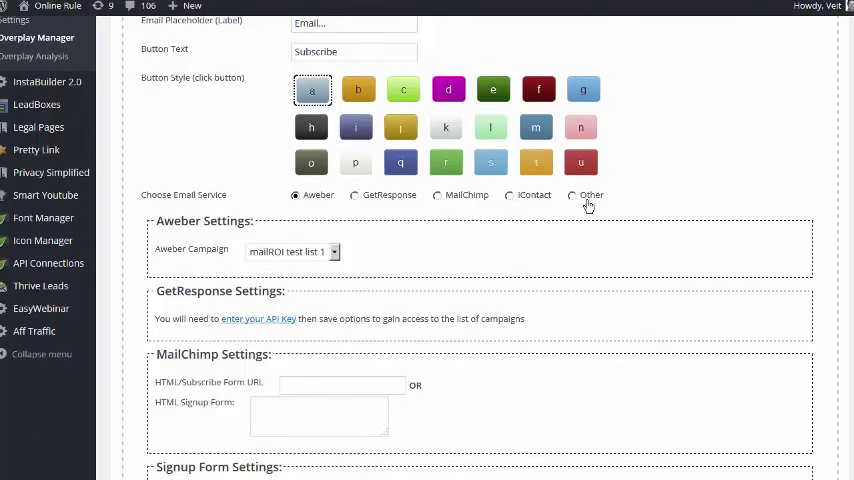
pyautogui.scroll(3)
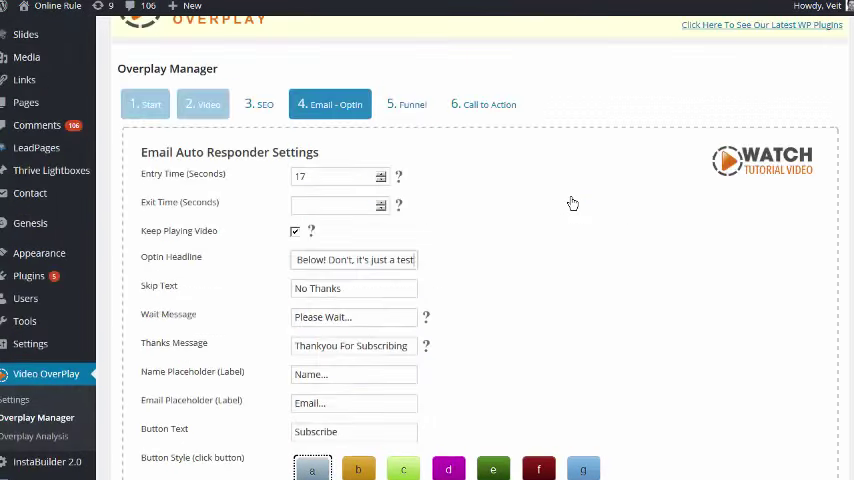
pyautogui.scroll(-3)
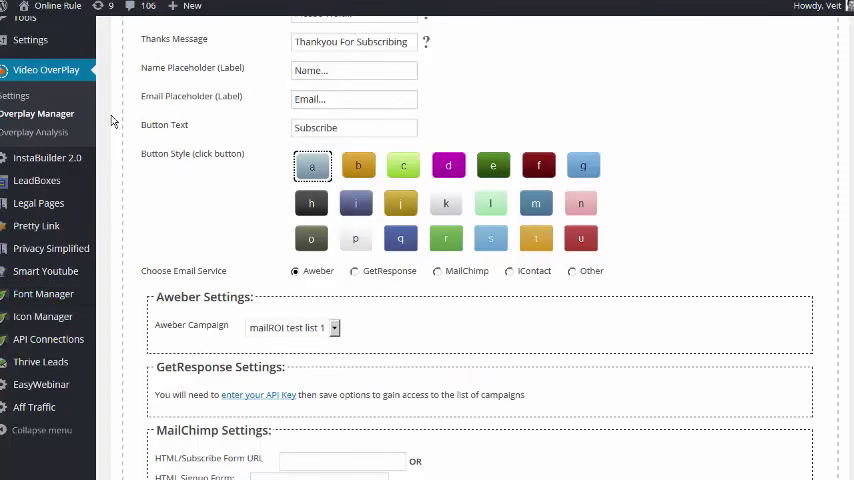
pyautogui.scroll(3)
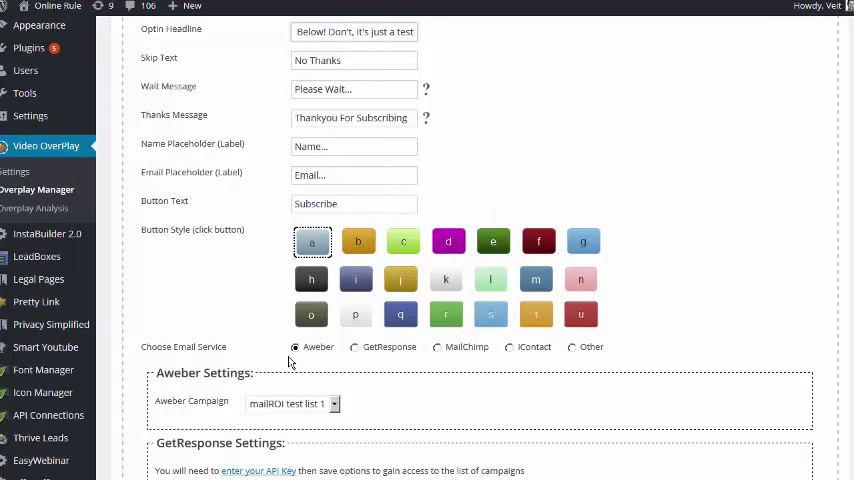
pyautogui.moveTo(432, 362)
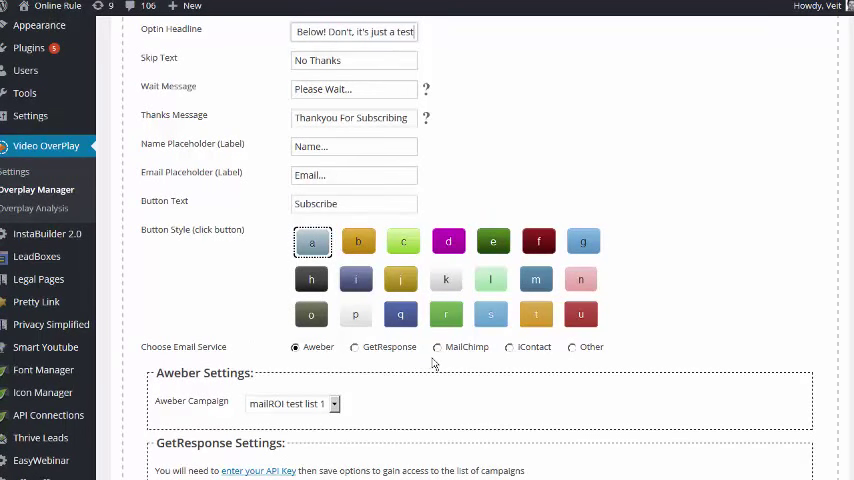
pyautogui.moveTo(380, 362)
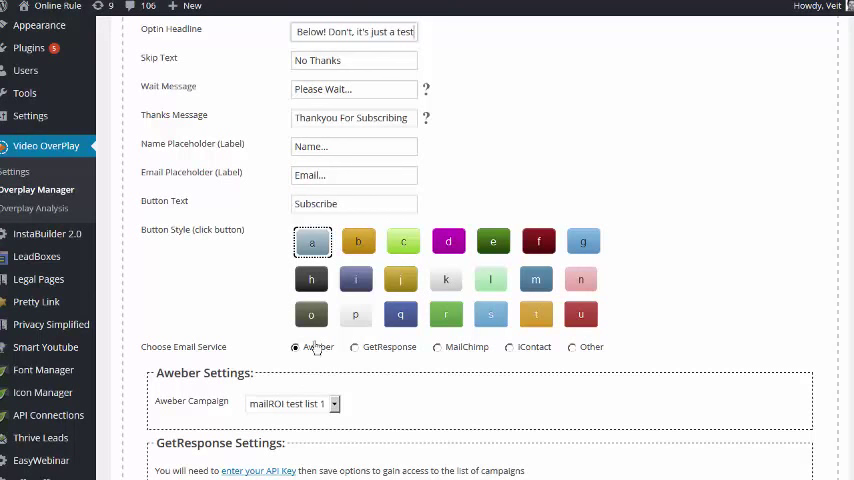
pyautogui.moveTo(404, 356)
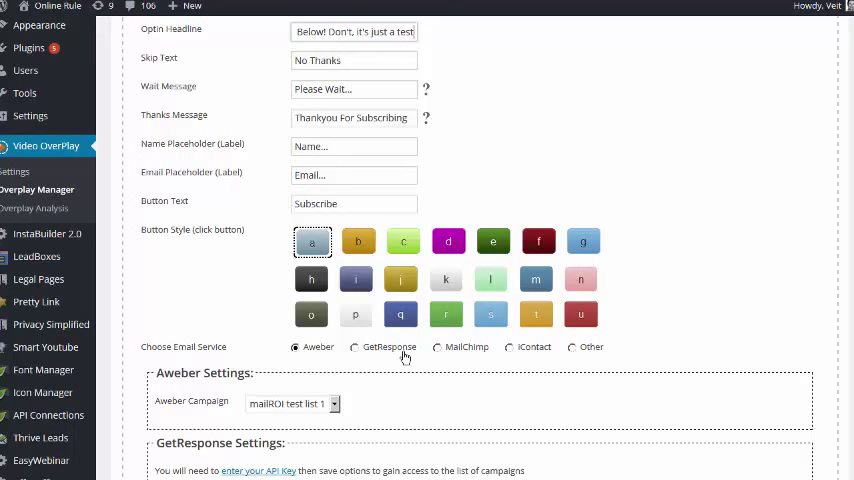
pyautogui.moveTo(458, 350)
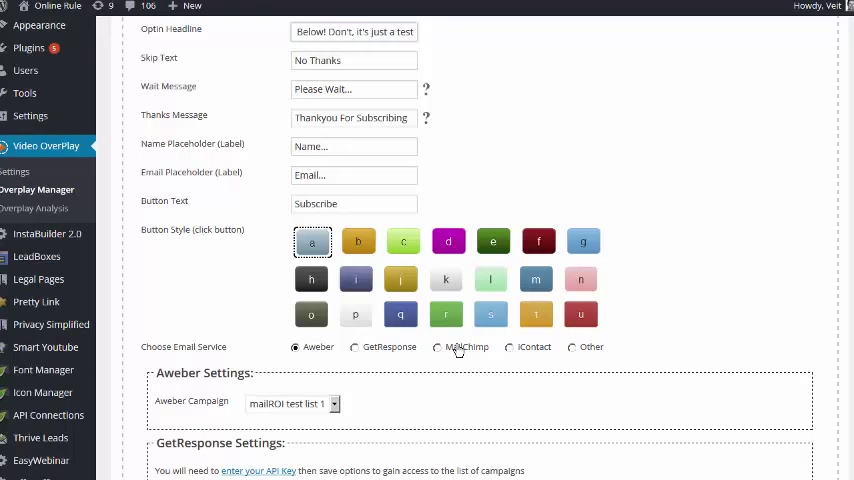
pyautogui.scroll(-3)
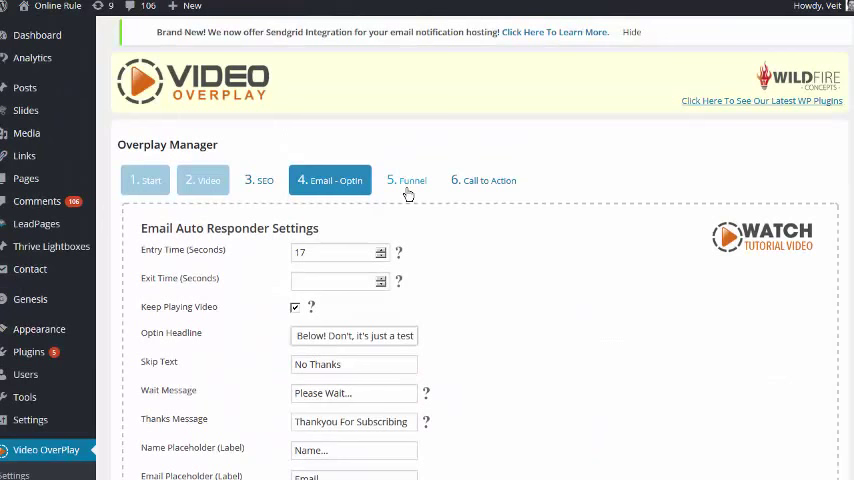
# Review the Call to Action step's headline, button text, link and animation settings
pyautogui.click(482, 180)
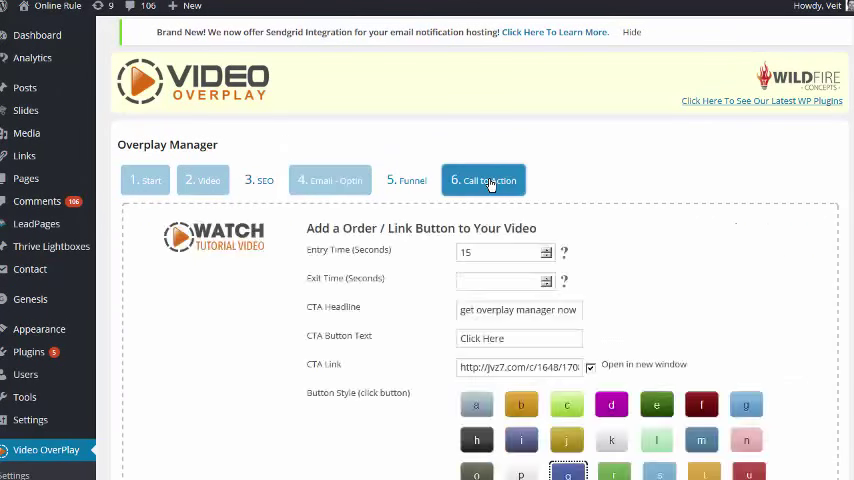
pyautogui.scroll(-3)
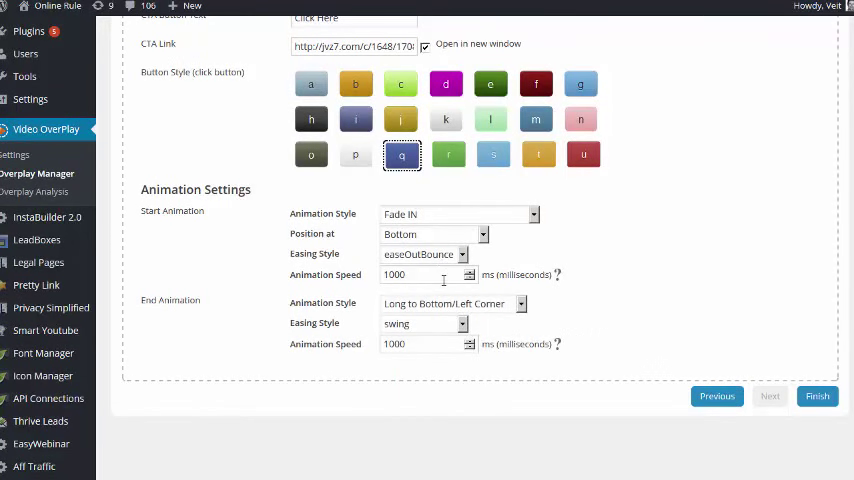
pyautogui.scroll(3)
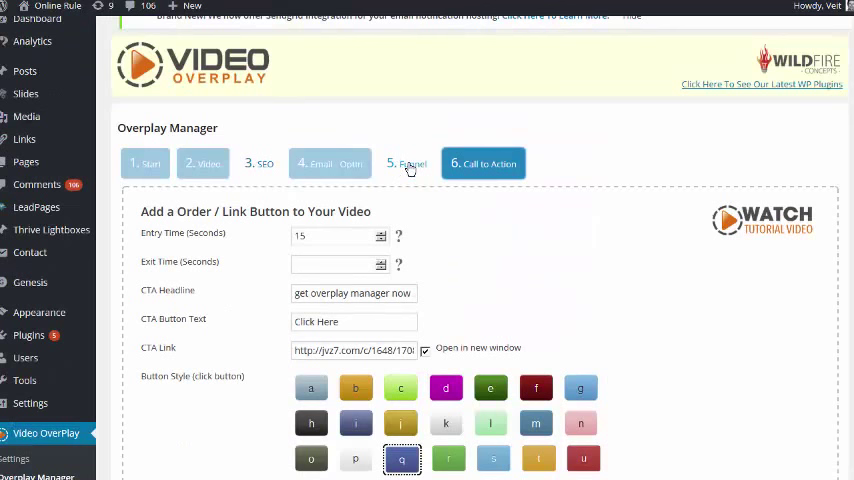
# Review the funnel question's two answers, including 'Have him teach drums!' with its video, skip text and animations
pyautogui.click(406, 164)
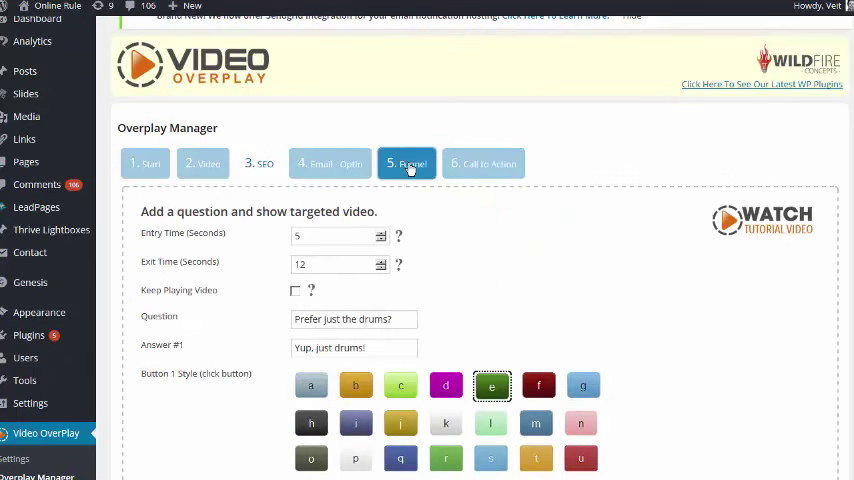
pyautogui.scroll(-3)
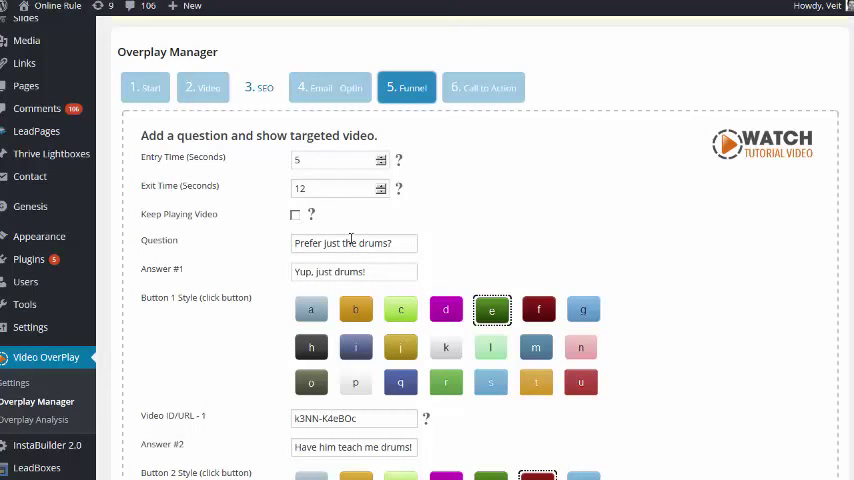
pyautogui.moveTo(492, 308)
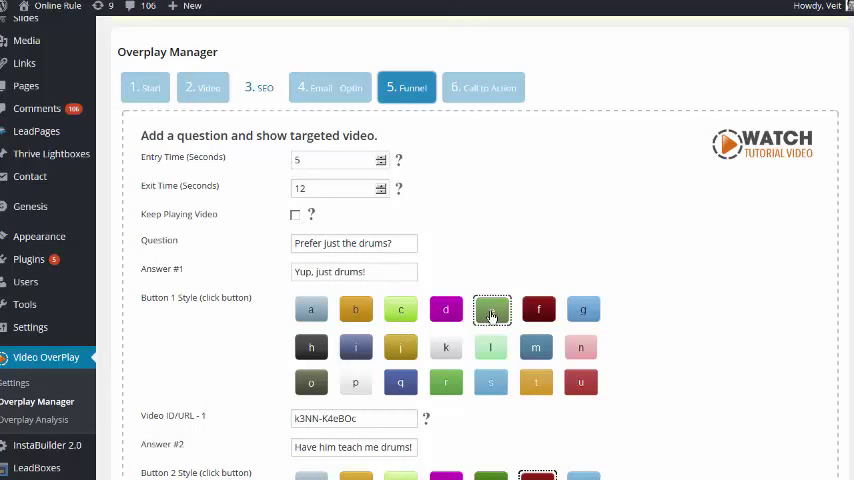
pyautogui.click(492, 308)
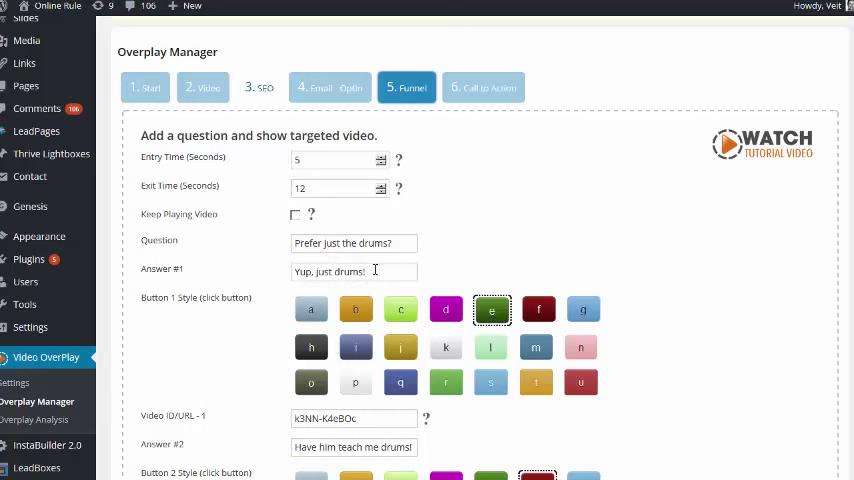
pyautogui.tripleClick(352, 272)
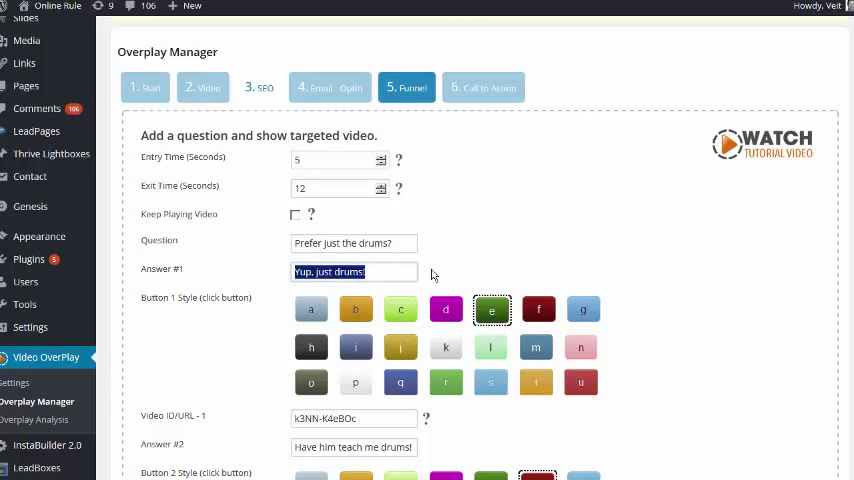
pyautogui.scroll(-3)
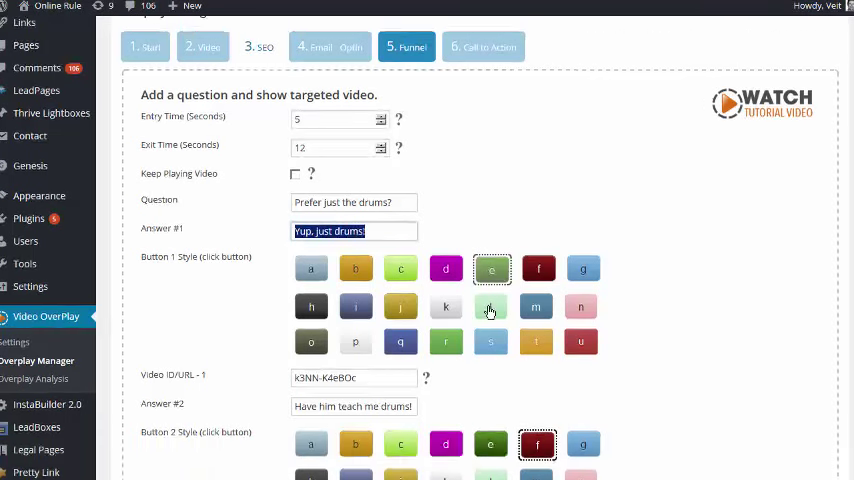
pyautogui.scroll(-3)
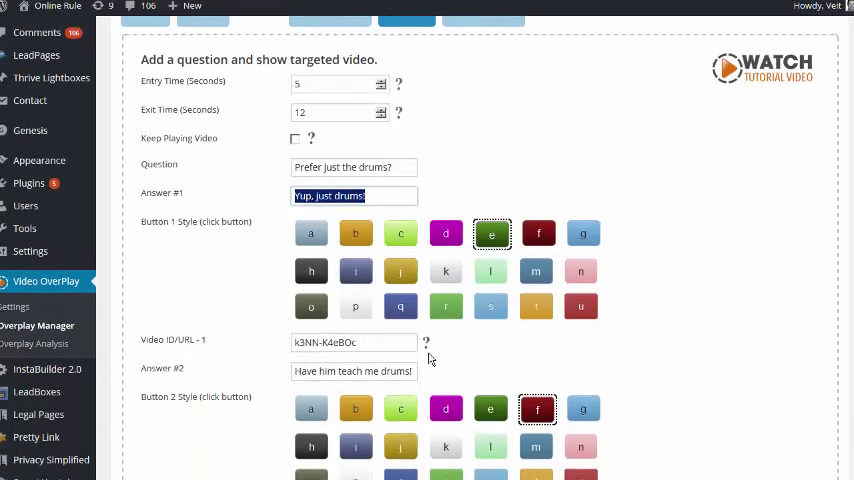
pyautogui.scroll(-3)
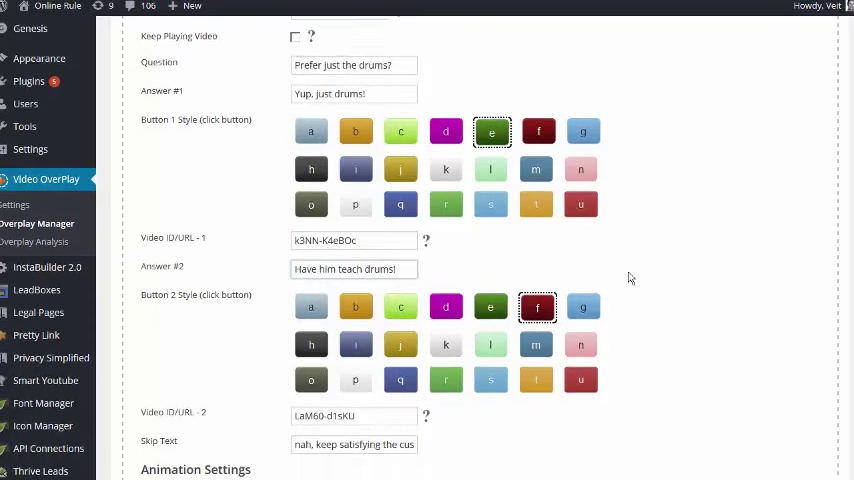
pyautogui.scroll(-3)
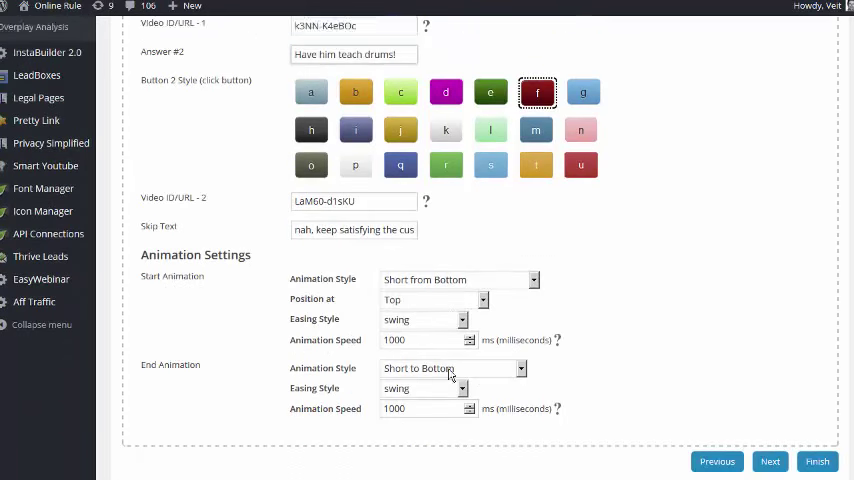
pyautogui.scroll(-3)
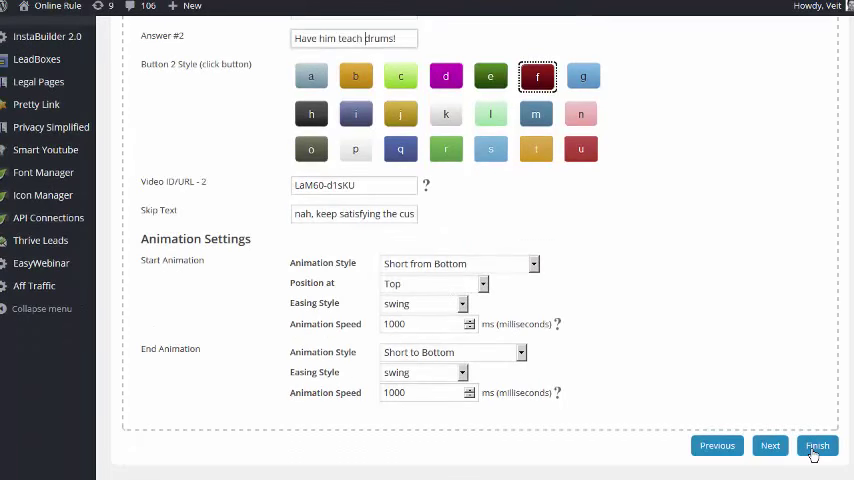
# View the OverPlays table listing yodel with its [vop id='1'] shortcode
pyautogui.scroll(3)
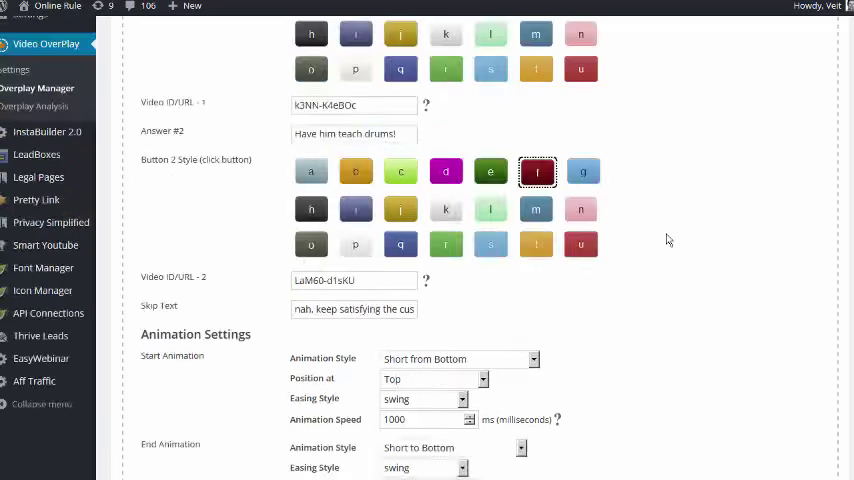
pyautogui.scroll(3)
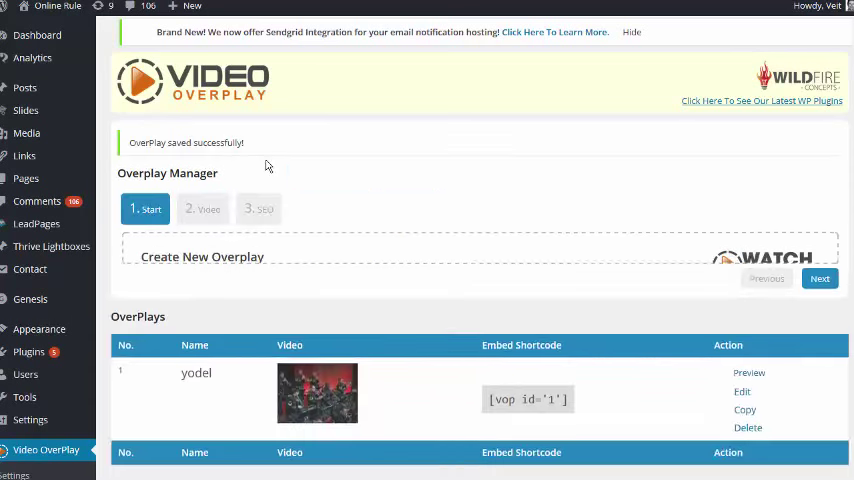
pyautogui.scroll(-3)
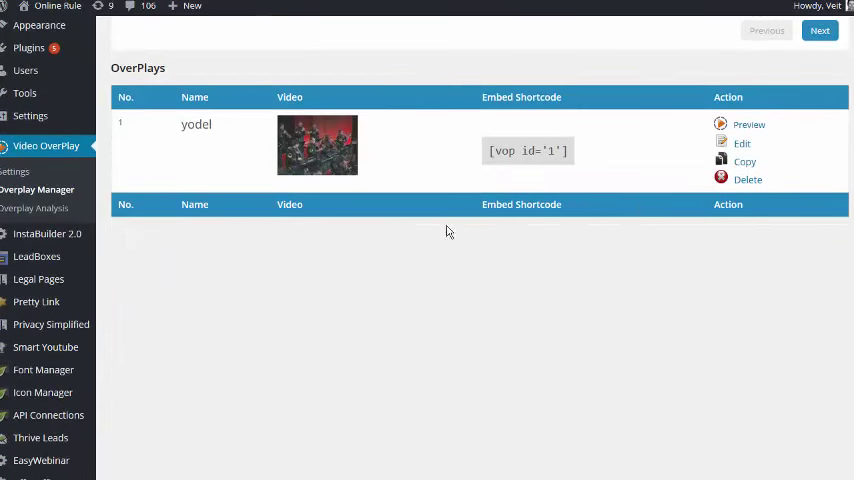
pyautogui.scroll(3)
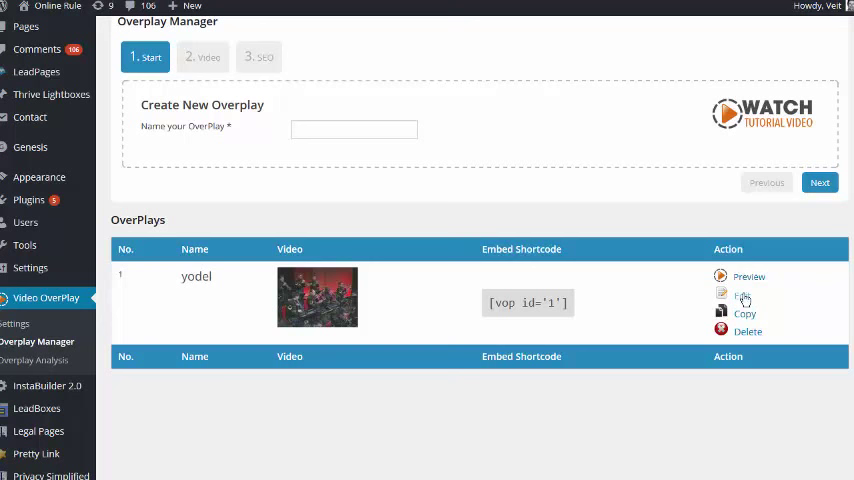
pyautogui.moveTo(290, 224)
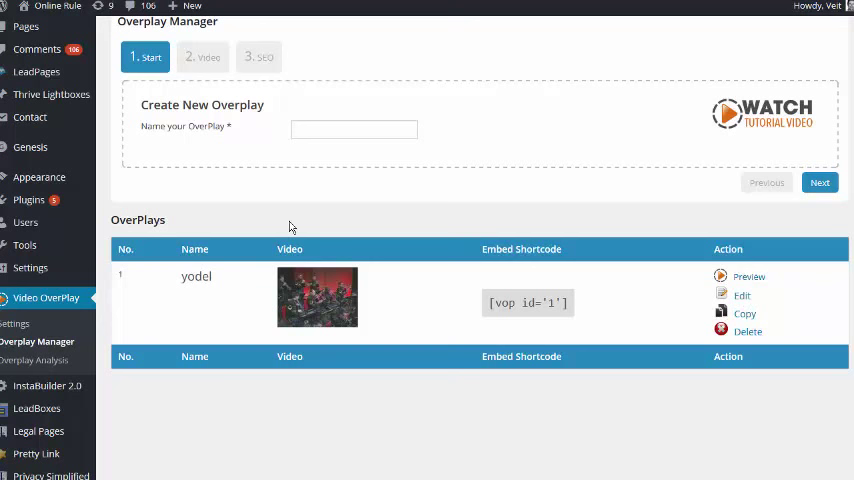
# Edit the yodel overlay and change its AutoPlay Seconds from 10 to 5
pyautogui.click(742, 296)
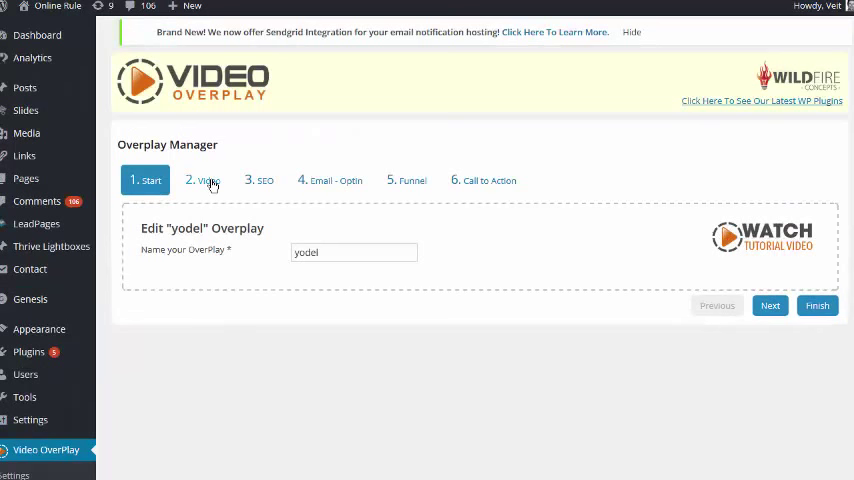
pyautogui.click(202, 180)
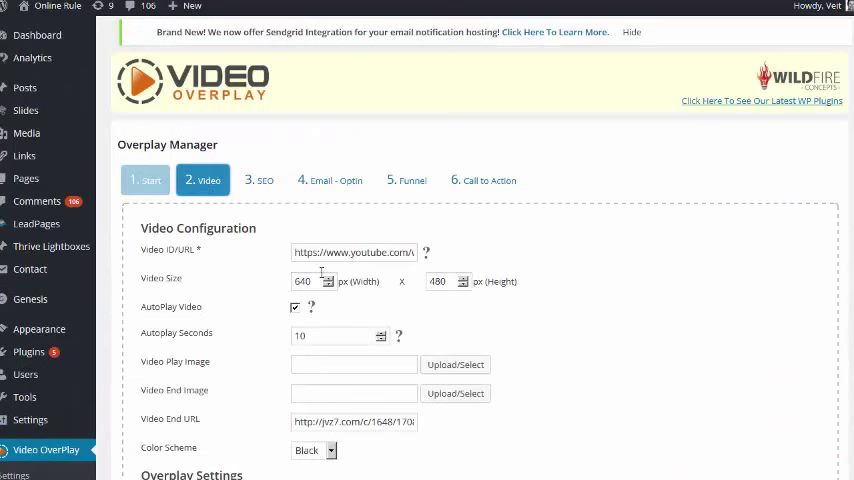
pyautogui.click(380, 338)
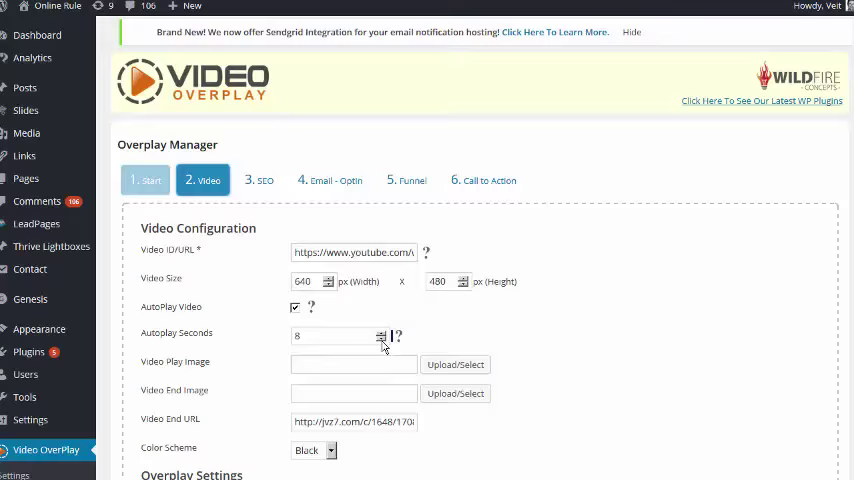
pyautogui.scroll(-3)
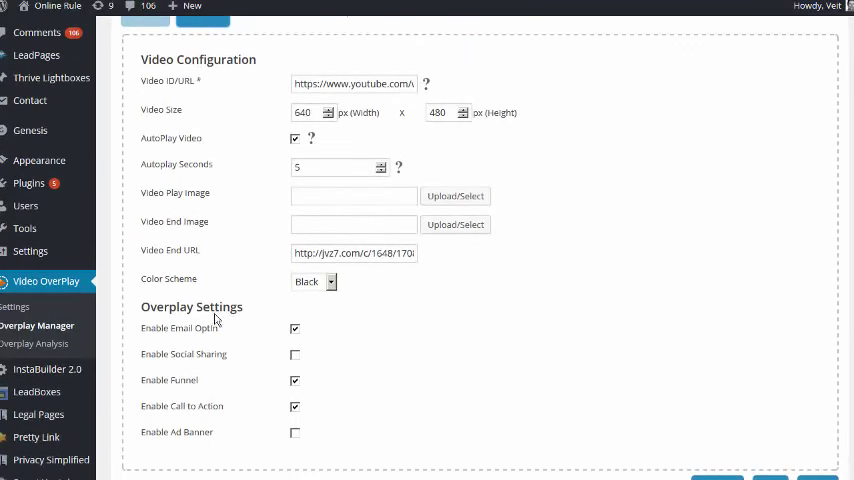
pyautogui.moveTo(234, 336)
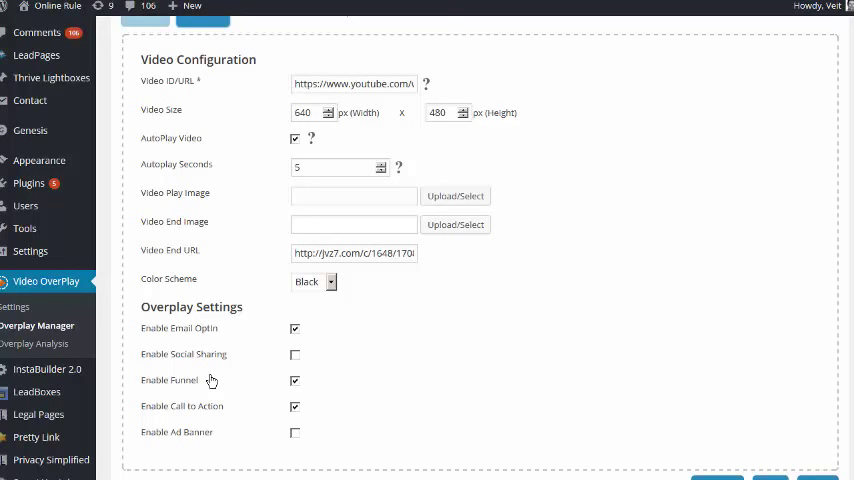
pyautogui.moveTo(180, 386)
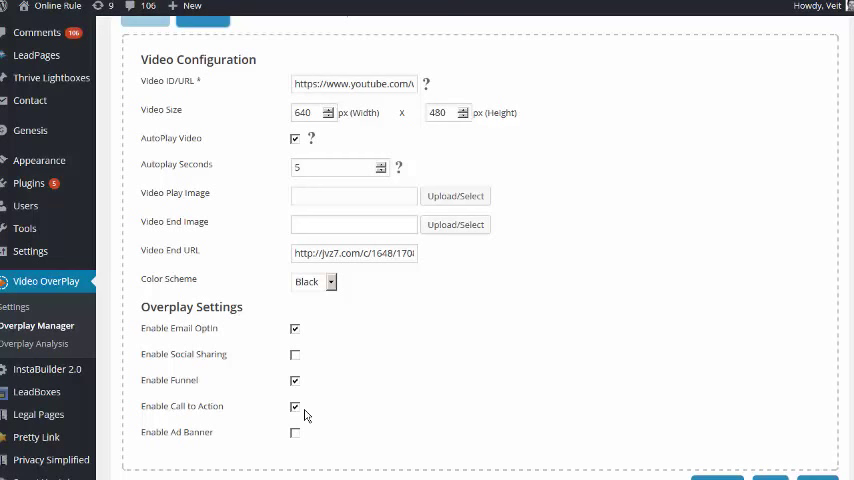
pyautogui.scroll(3)
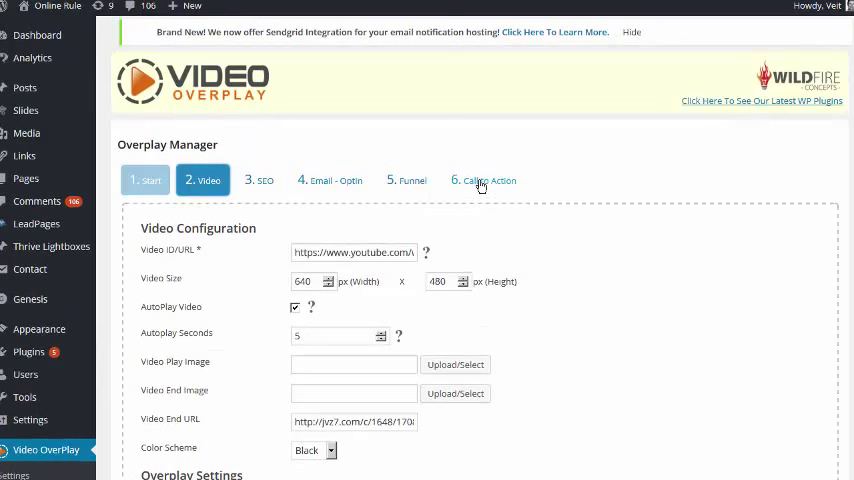
# Review the call-to-action headline 'get overplay manager now' and finish saving the overlay
pyautogui.click(482, 180)
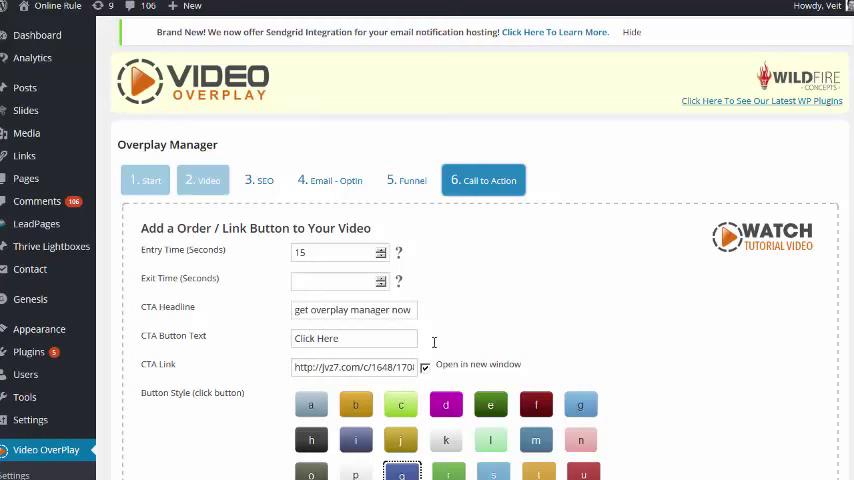
pyautogui.scroll(-3)
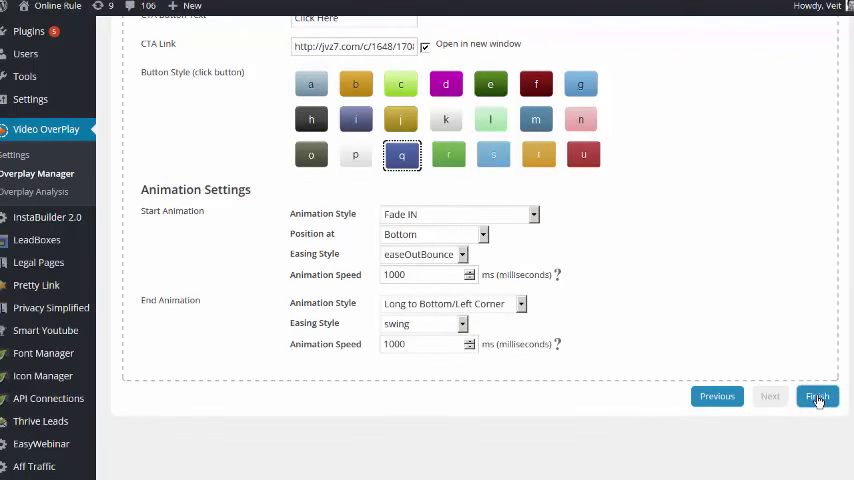
pyautogui.moveTo(748, 138)
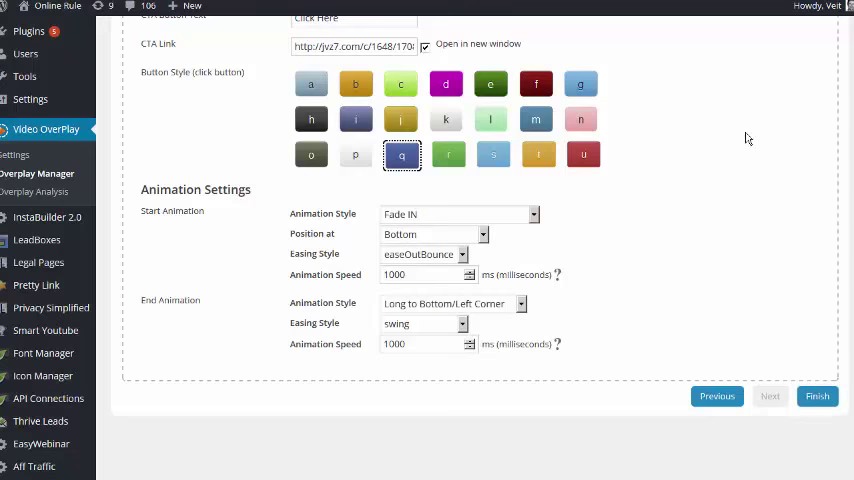
pyautogui.click(816, 396)
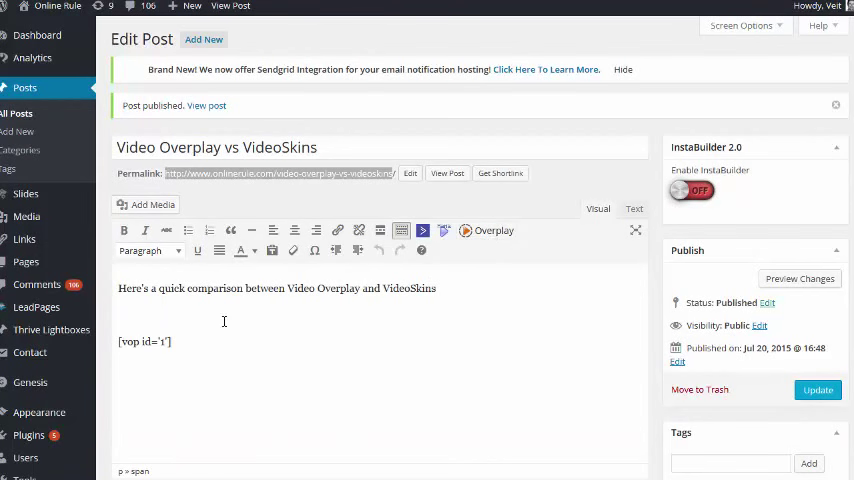
pyautogui.moveTo(168, 440)
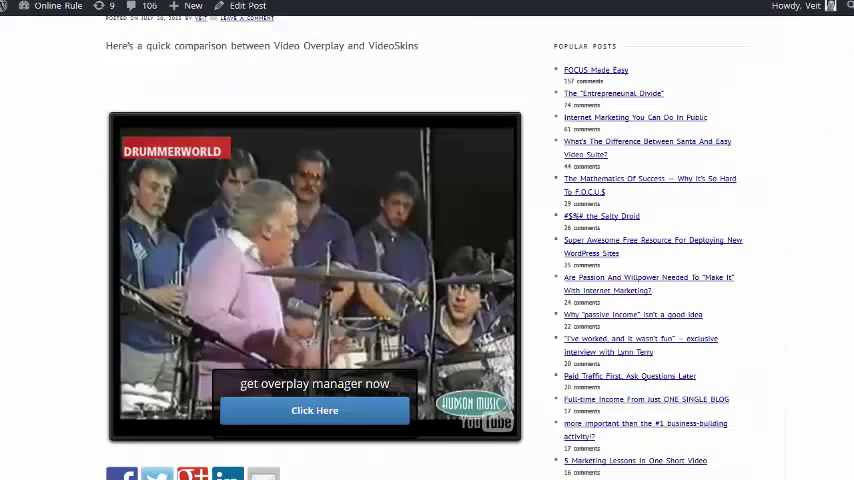
pyautogui.moveTo(354, 100)
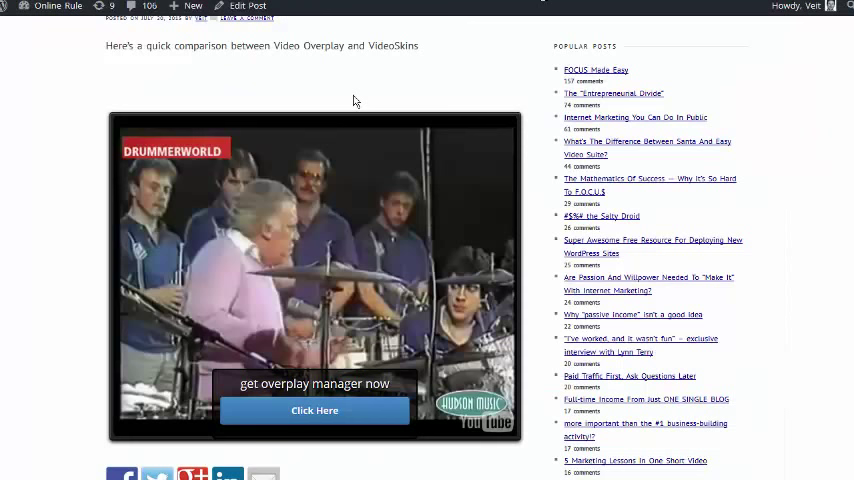
pyautogui.moveTo(356, 278)
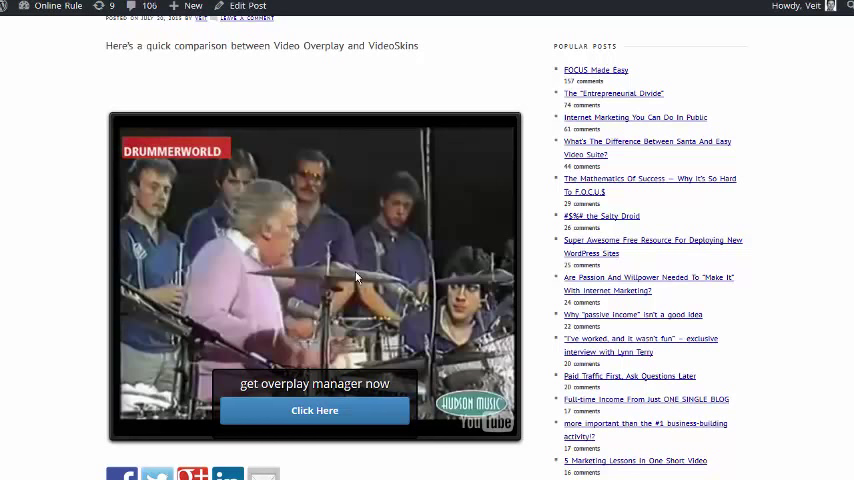
pyautogui.moveTo(364, 264)
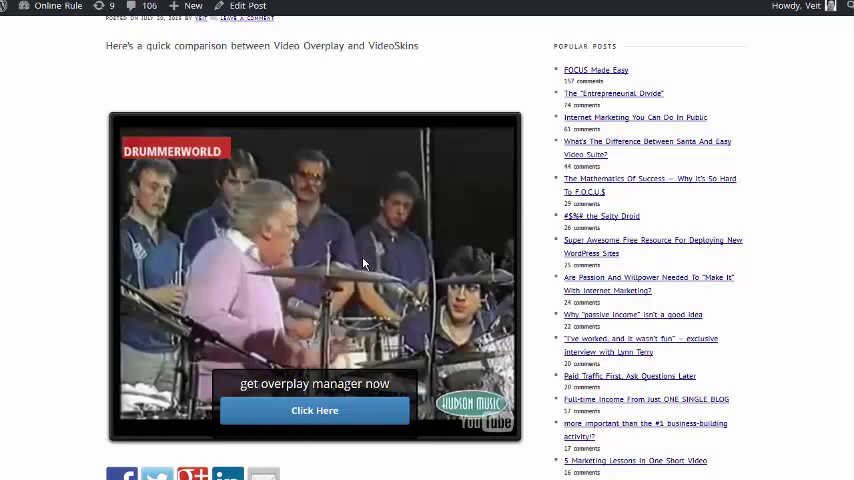
pyautogui.moveTo(364, 264)
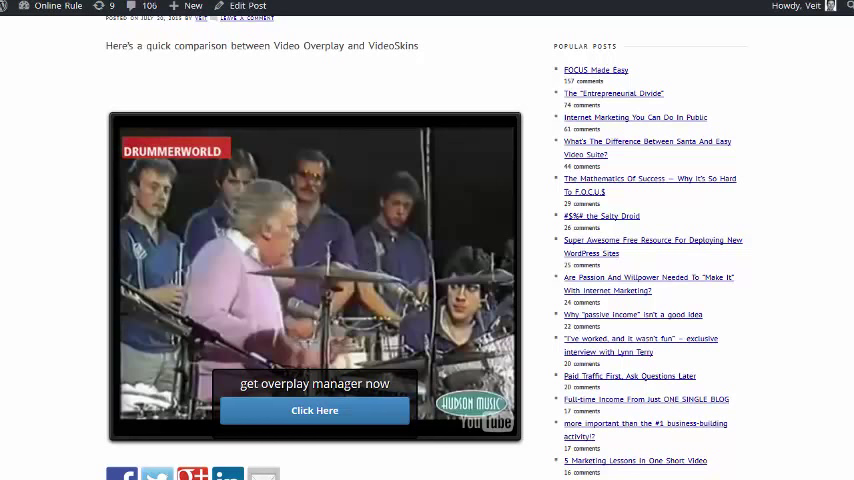